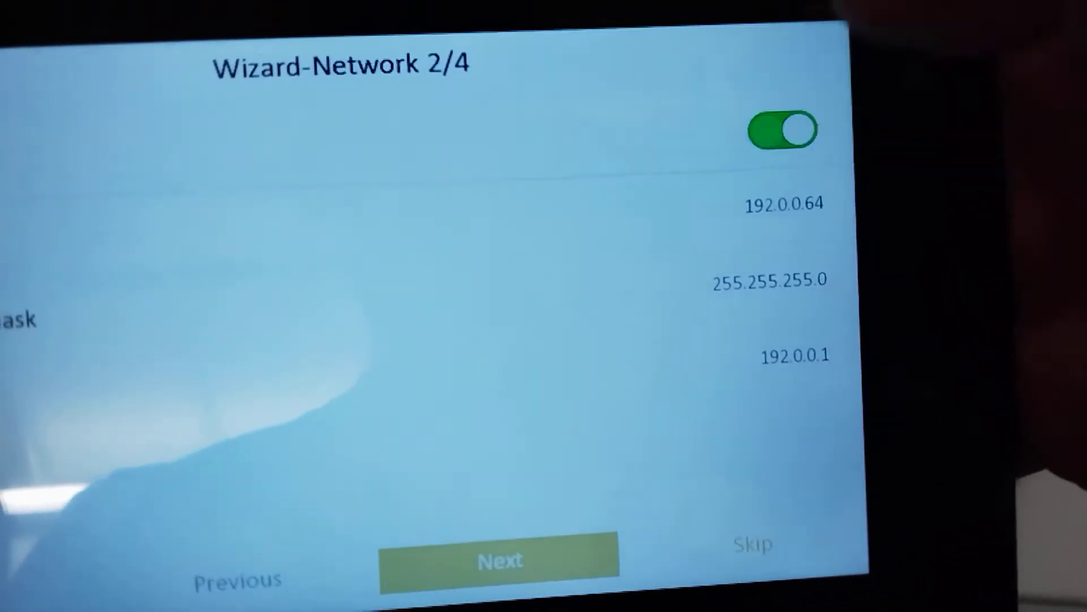
- Enable DHCP so the station gets local IP 10.4.4.82 with gateway 10.4.4.1
scroll("down", 3)
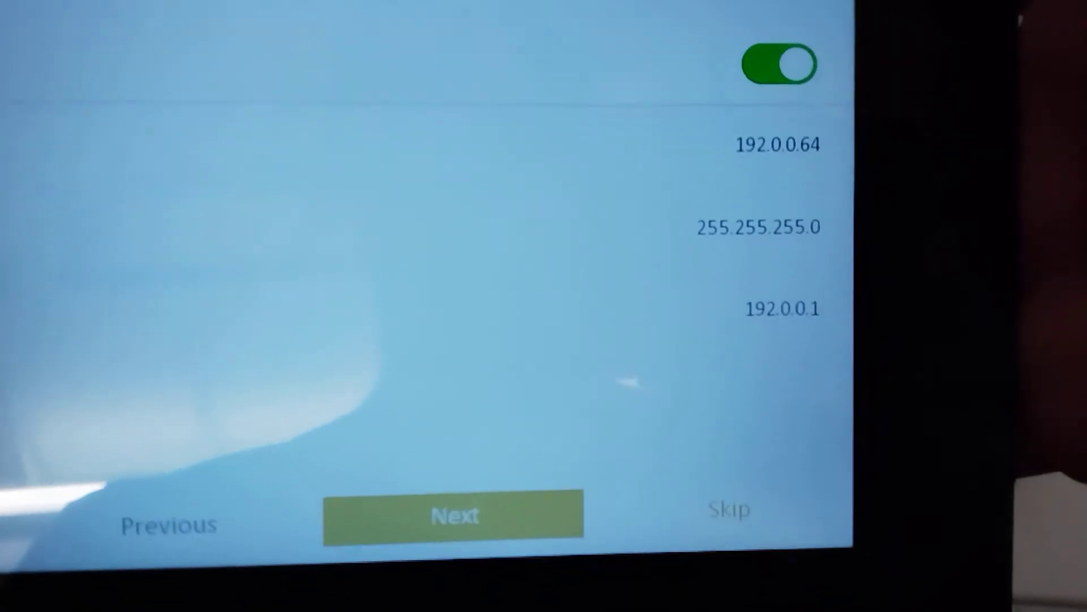
left_click(780, 64)
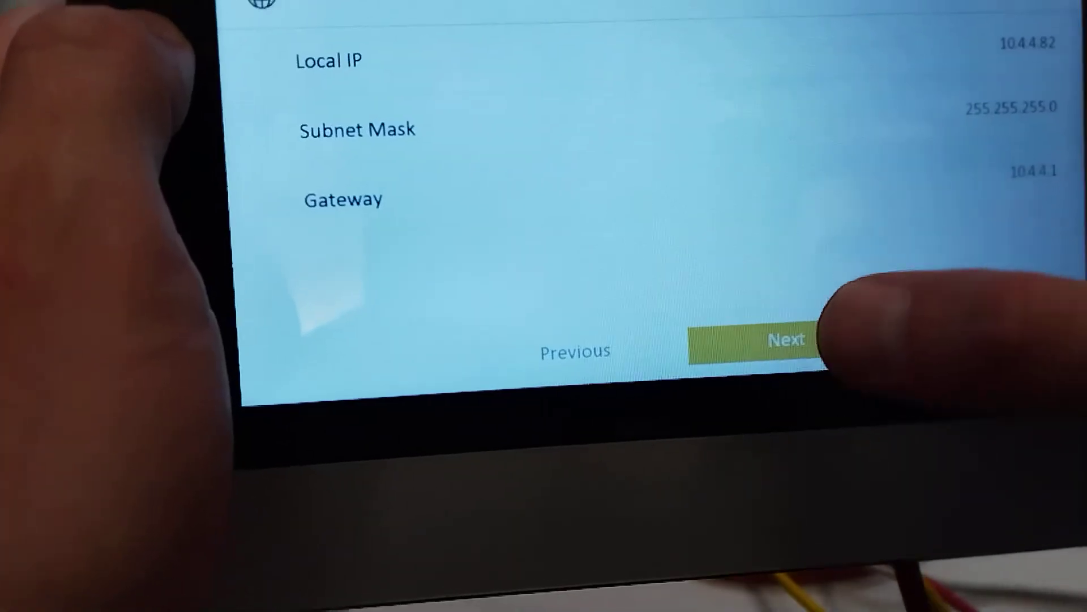
- Advance to the SIP step and confirm the entered SIP register password
left_click(788, 340)
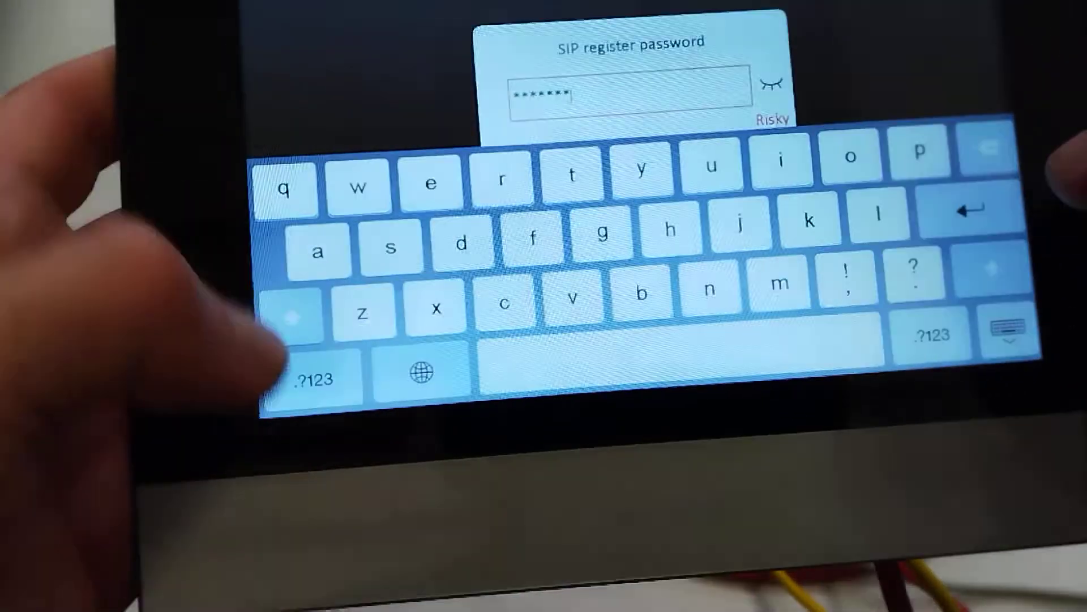
left_click(314, 377)
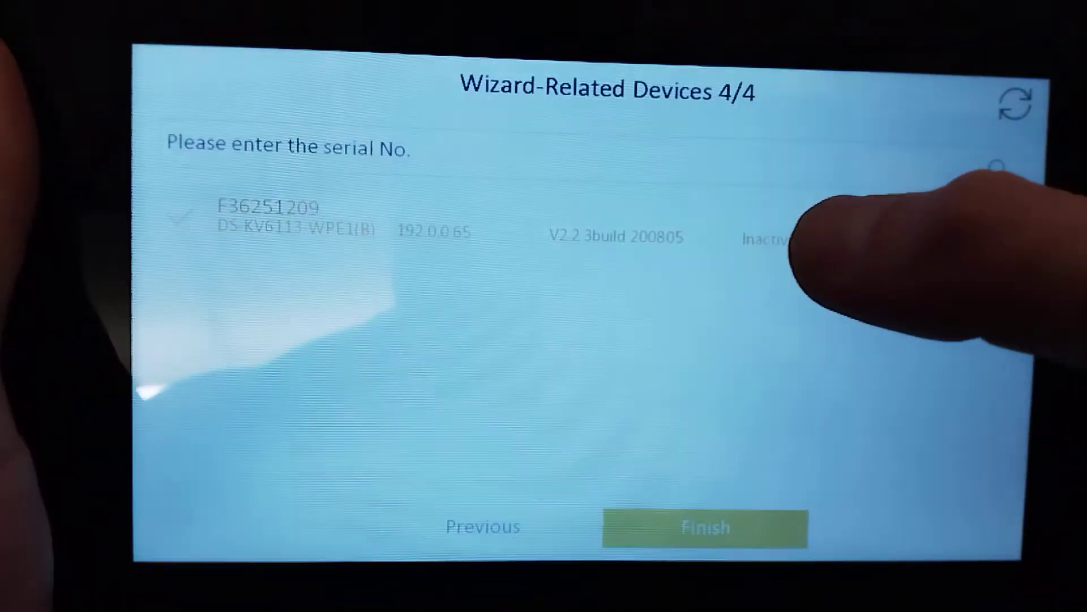
- Activate the inactive door station F36251209 on the related-devices step
left_click(704, 526)
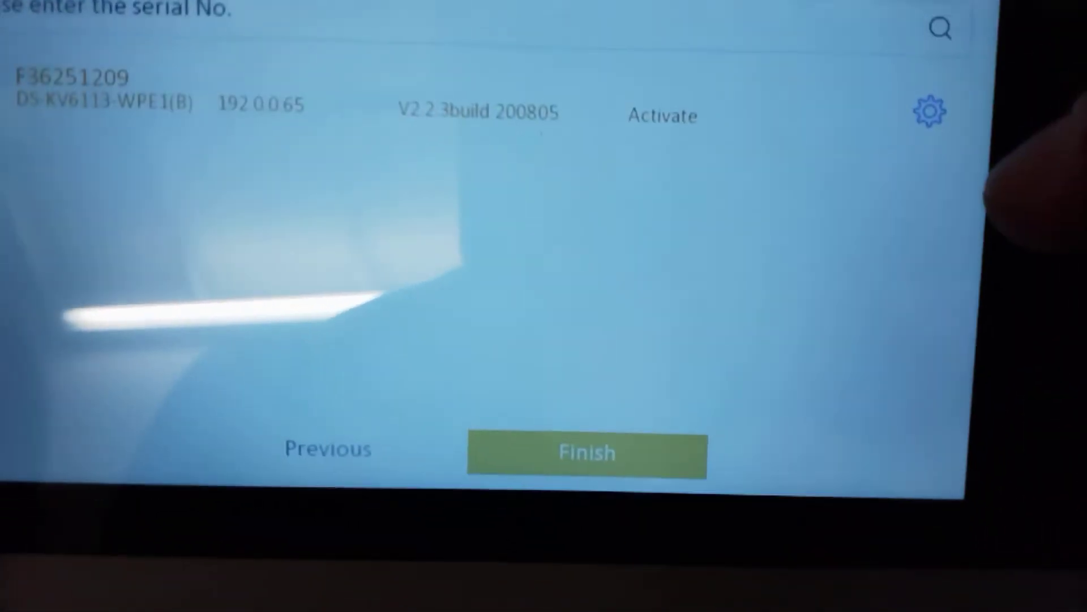
- Check door station F36251209 as a related device of this indoor station
left_click(928, 111)
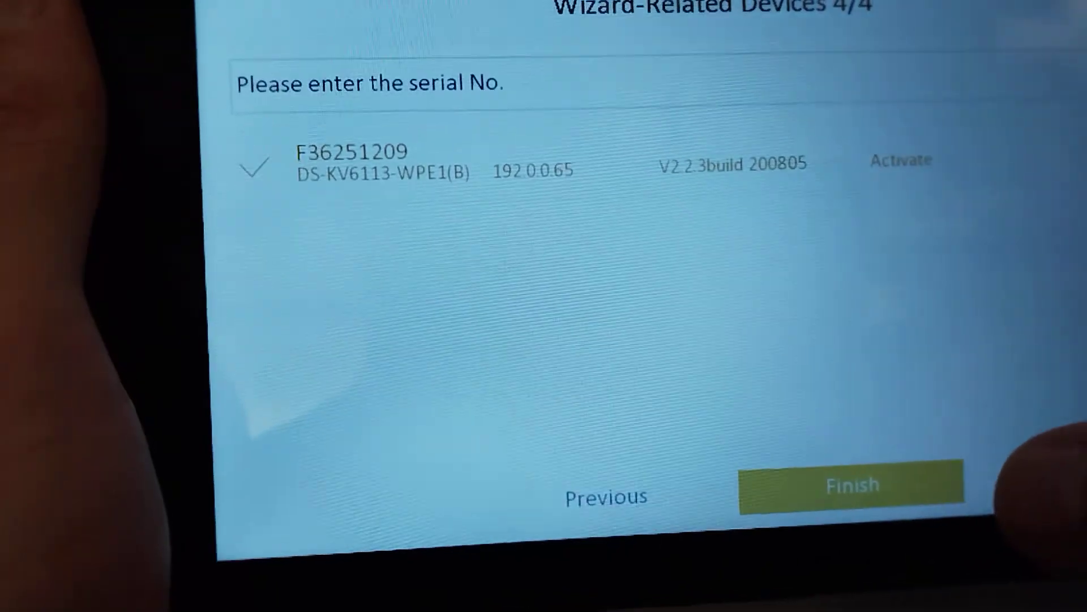
- Finish the wizard so the station's settings menu appears
left_click(850, 484)
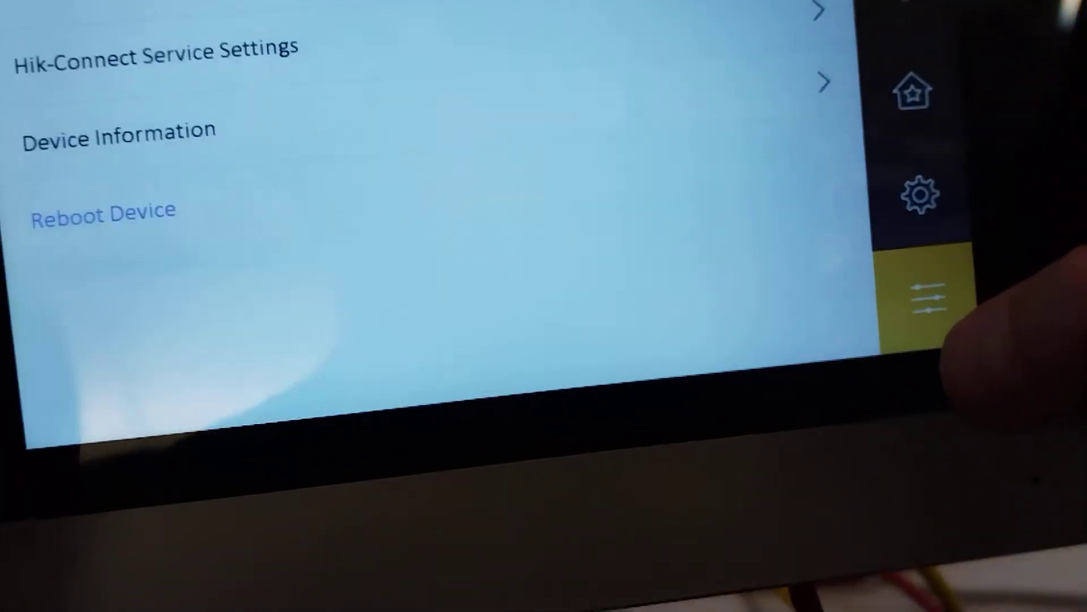
- Show the Local Information page with station type, room info and configured SIP password
left_click(103, 211)
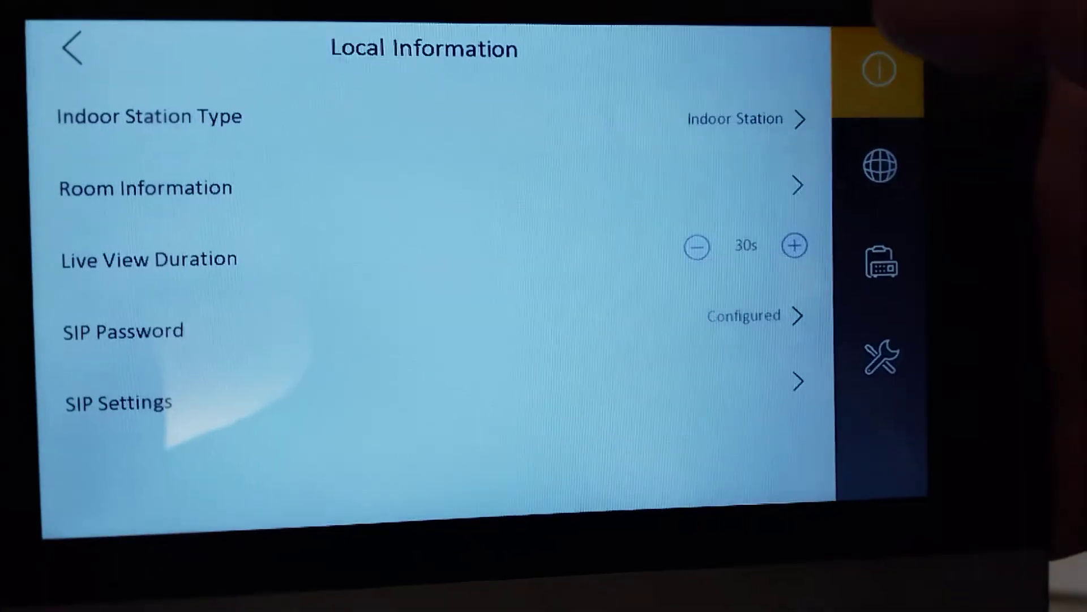
- Show door station F36251209 at 10.4.4.83 in Main Door Station and its network settings
left_click(877, 358)
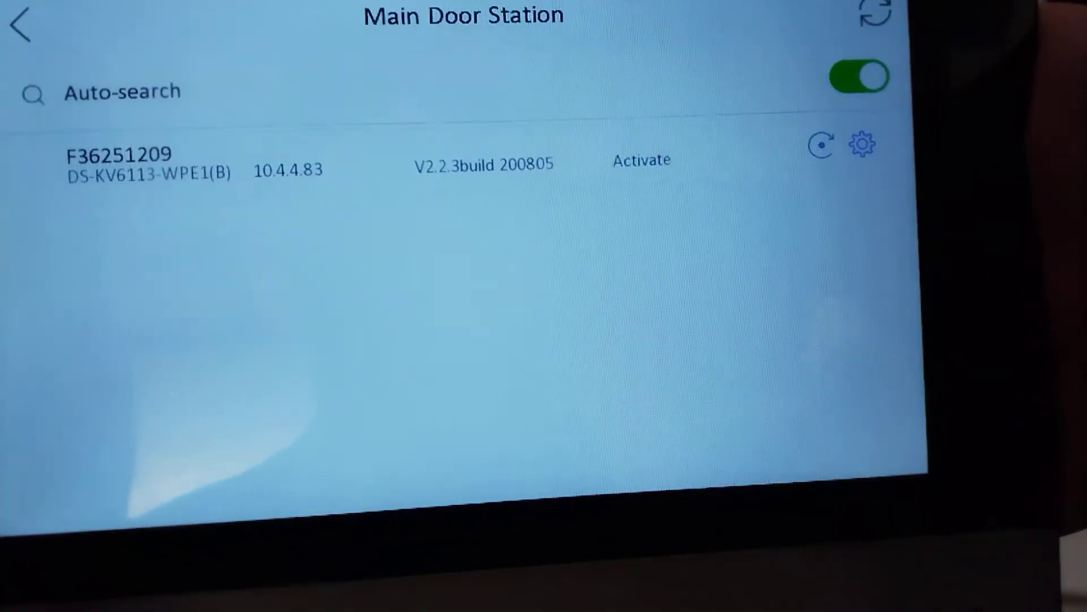
left_click(861, 144)
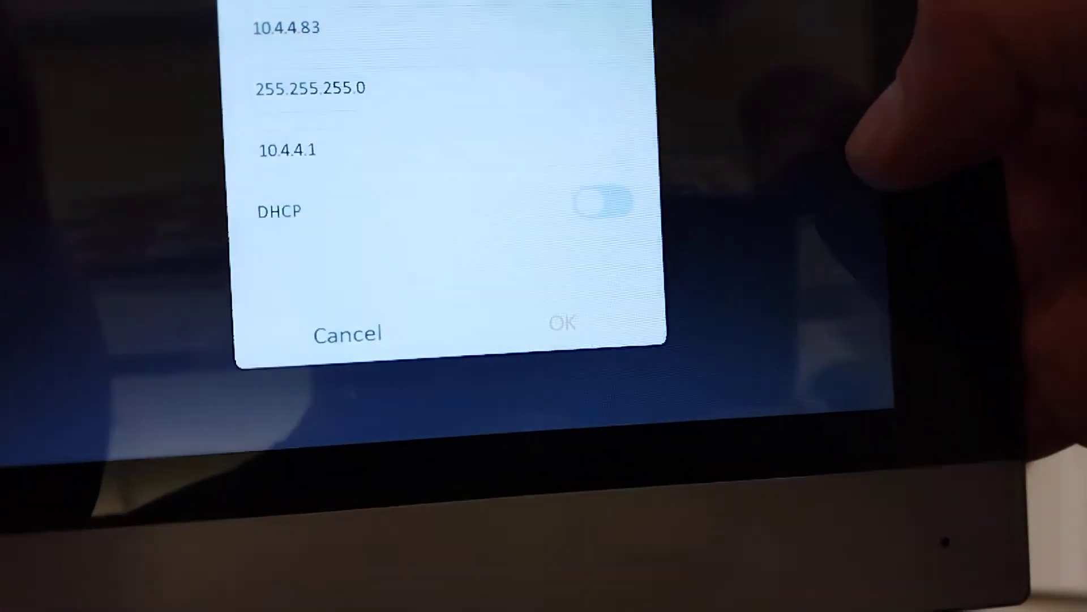